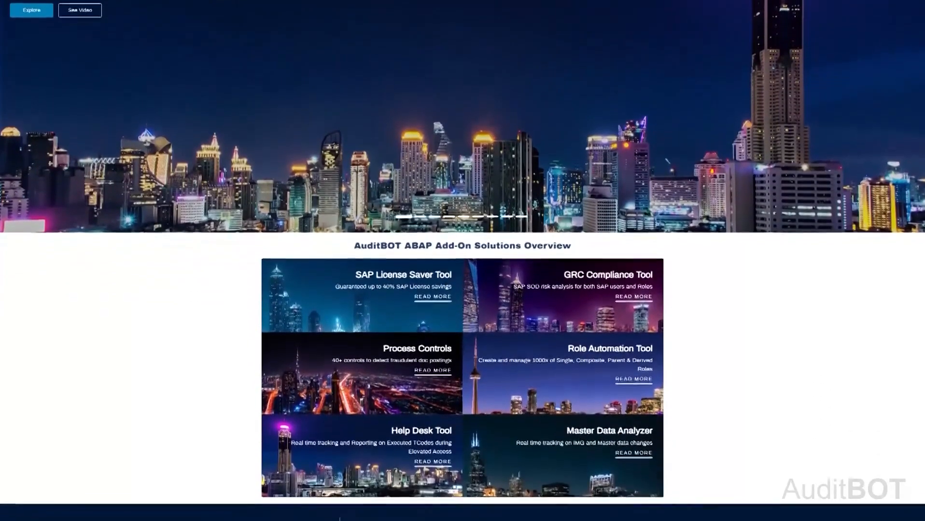
- Bring the AuditBOT ABAP Add-On Solutions Overview with its six tool tiles into view
scroll(down, 3)
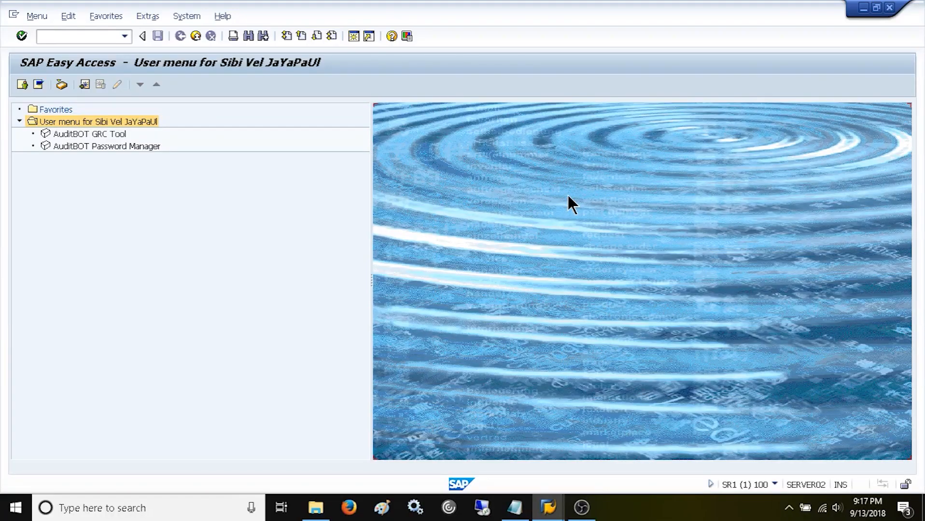
mouse_move(778, 445)
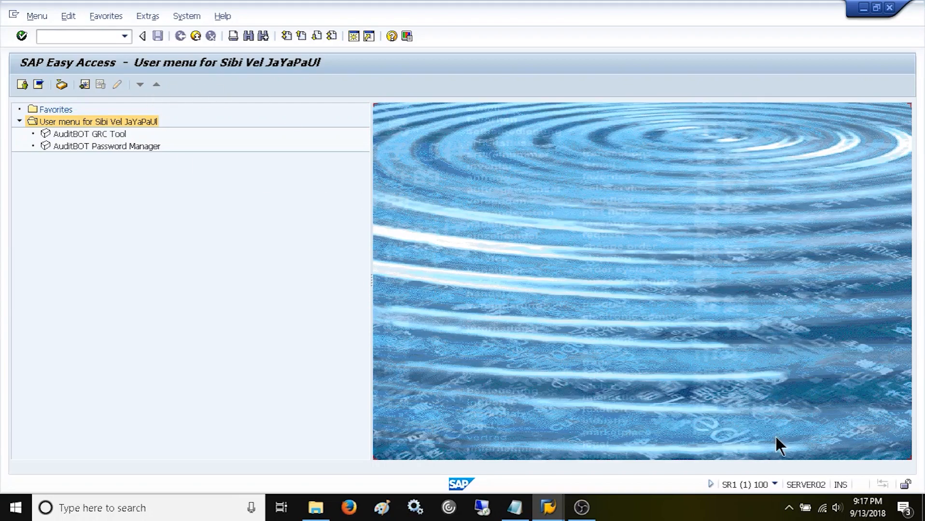
mouse_move(779, 492)
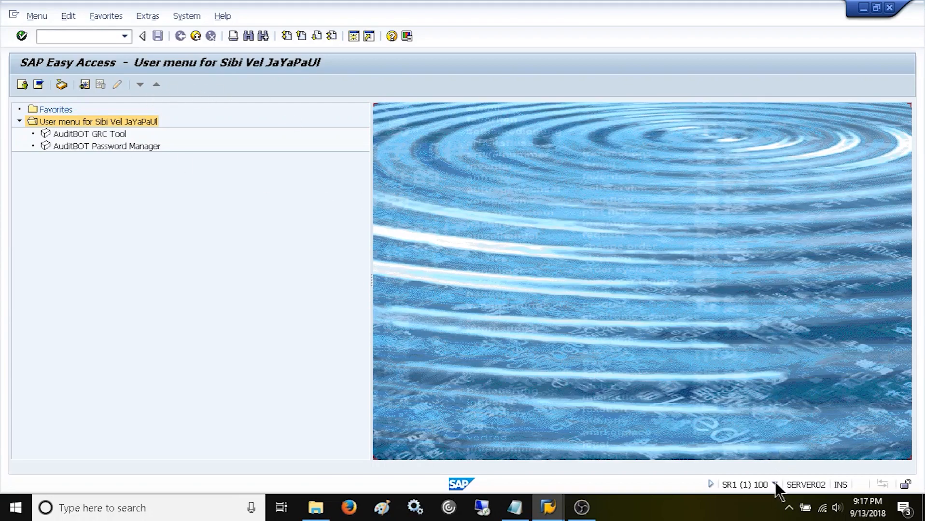
click(774, 485)
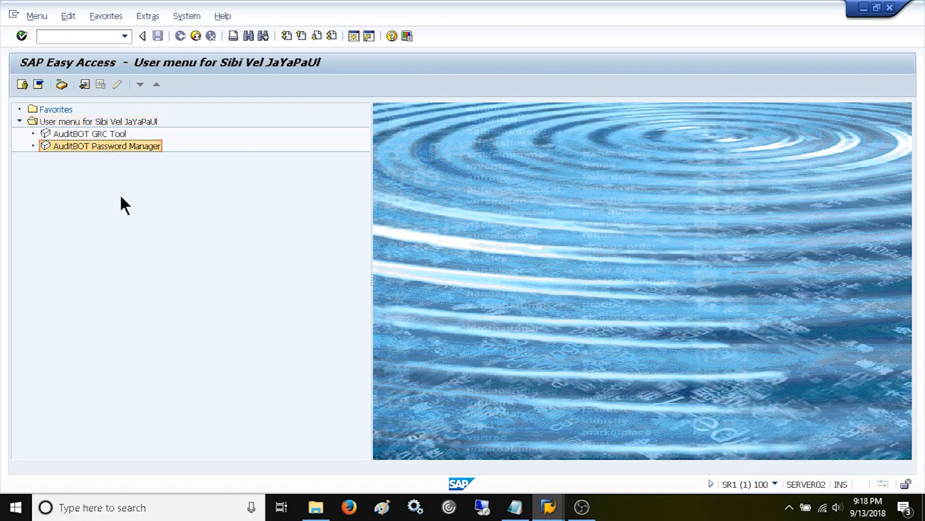
- Launch the AuditBOT Password Manager from the SAP Easy Access user menu
double_click(101, 146)
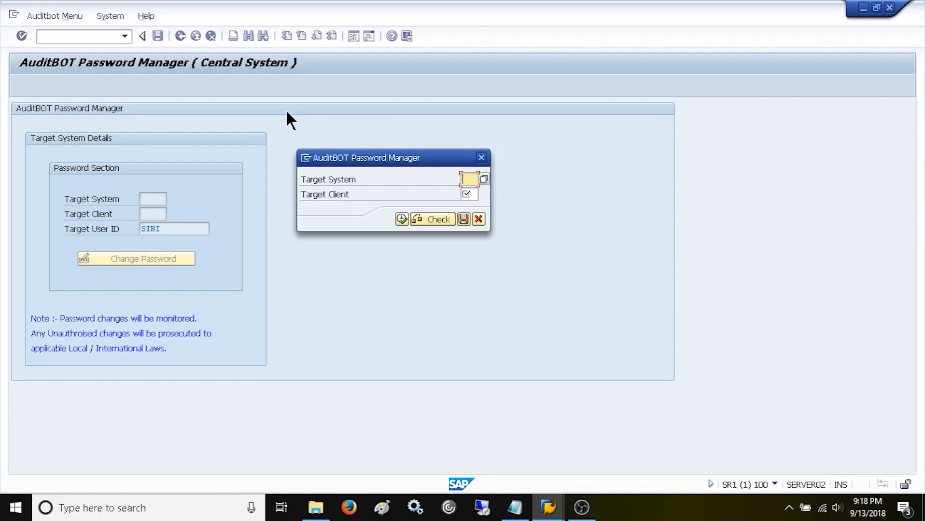
mouse_move(218, 84)
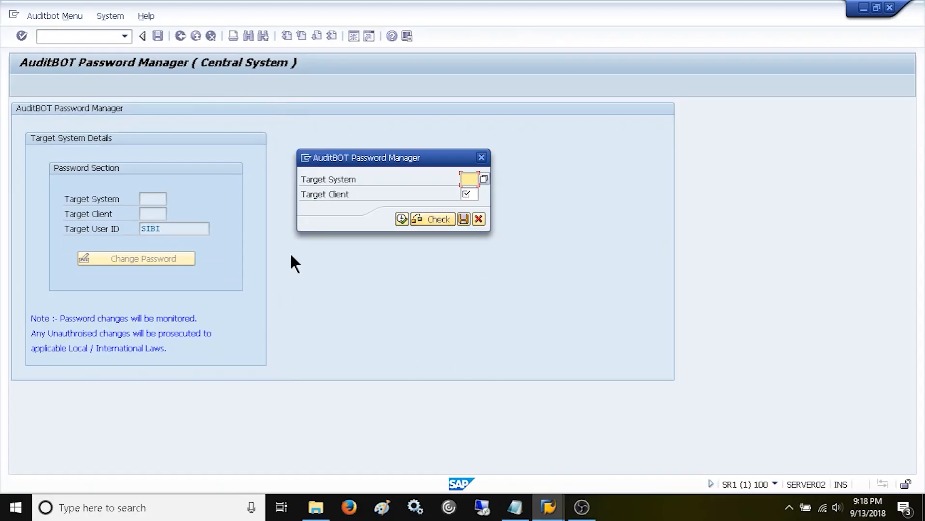
mouse_move(276, 82)
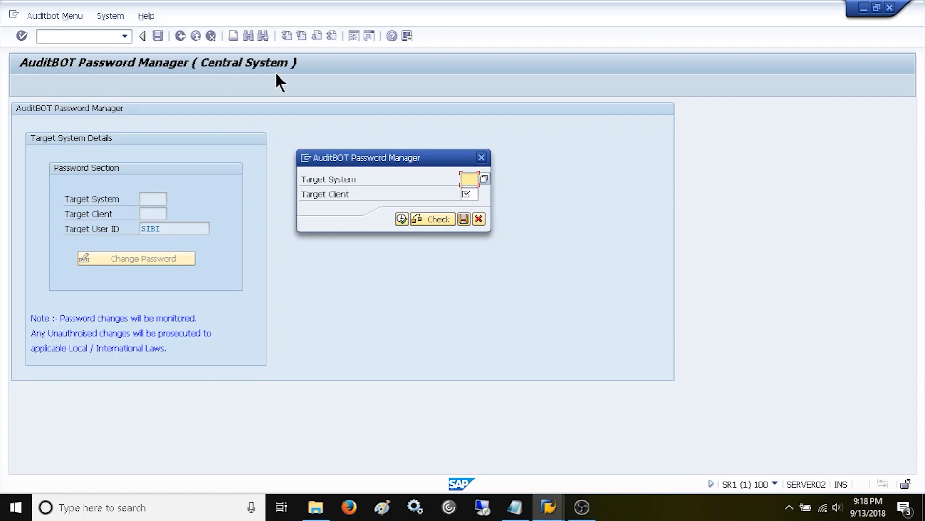
mouse_move(274, 81)
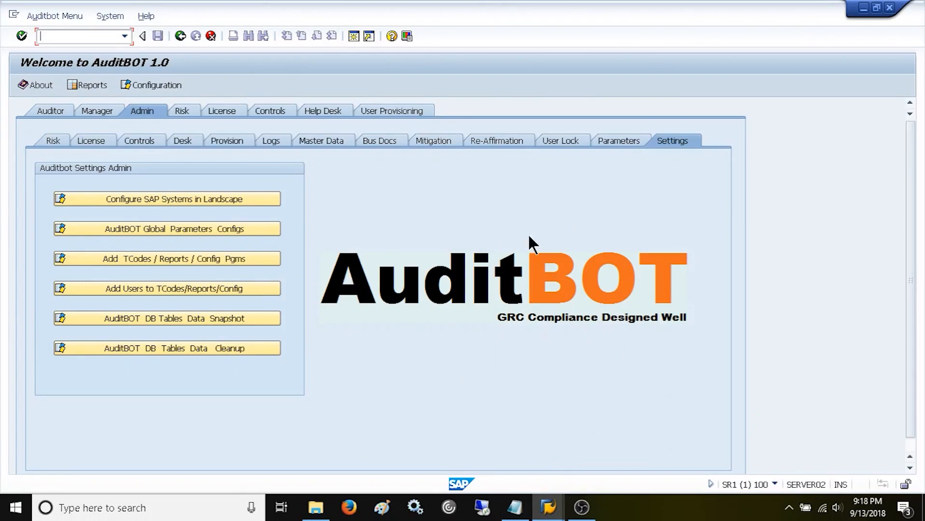
mouse_move(171, 204)
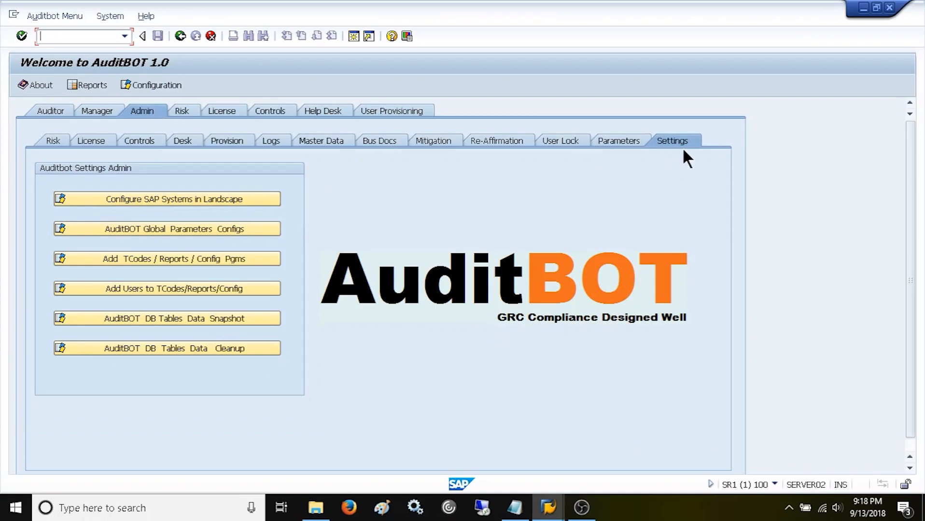
- Show the SAP Systems Configuration list of the eight landscape systems via Admin > Settings
click(167, 199)
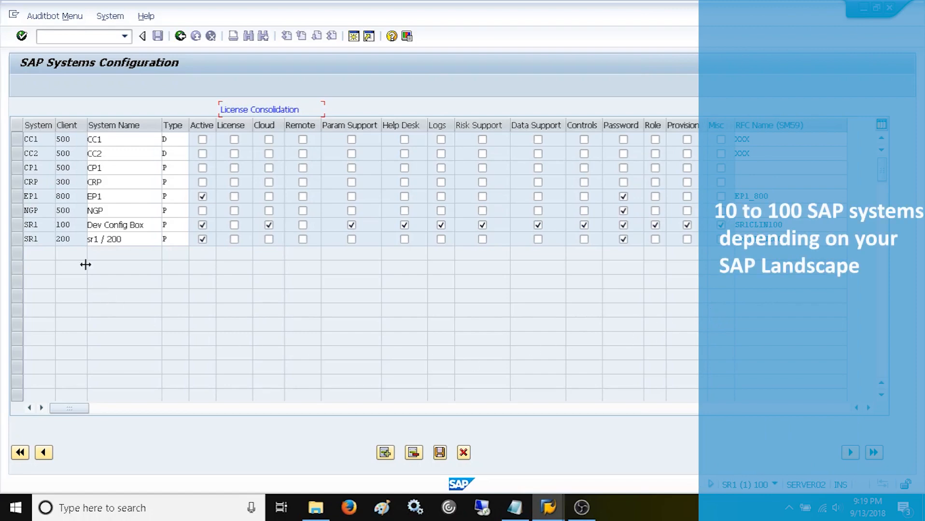
mouse_move(137, 271)
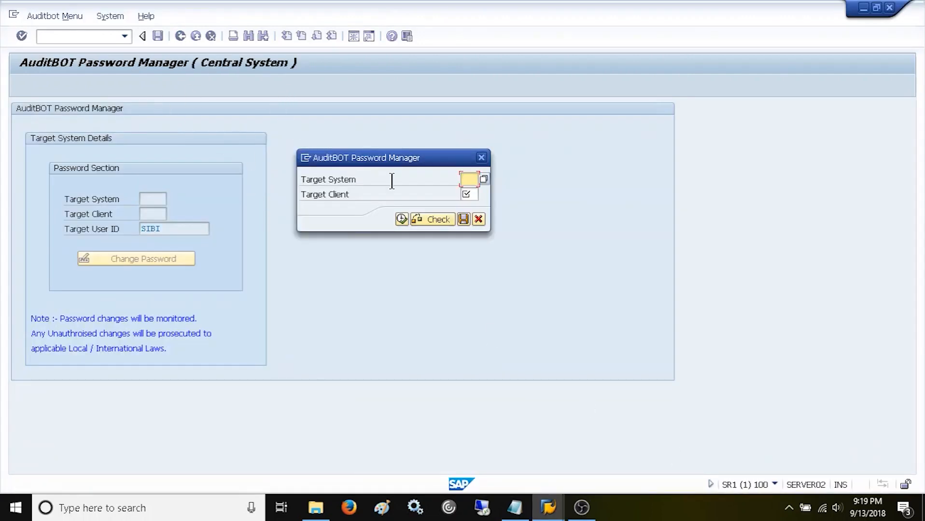
mouse_move(376, 191)
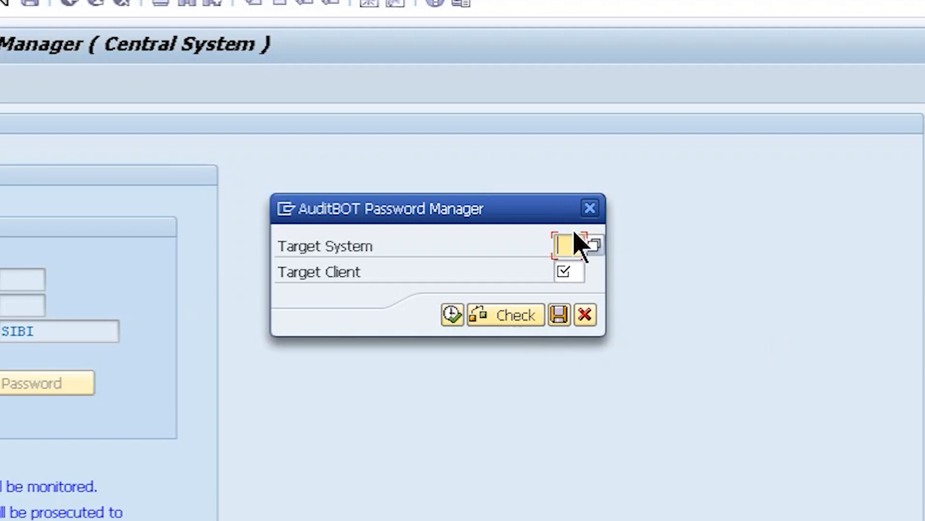
- Choose SR1 client 100 (Dev Config Box) as the target system from the F4 hit list
click(595, 244)
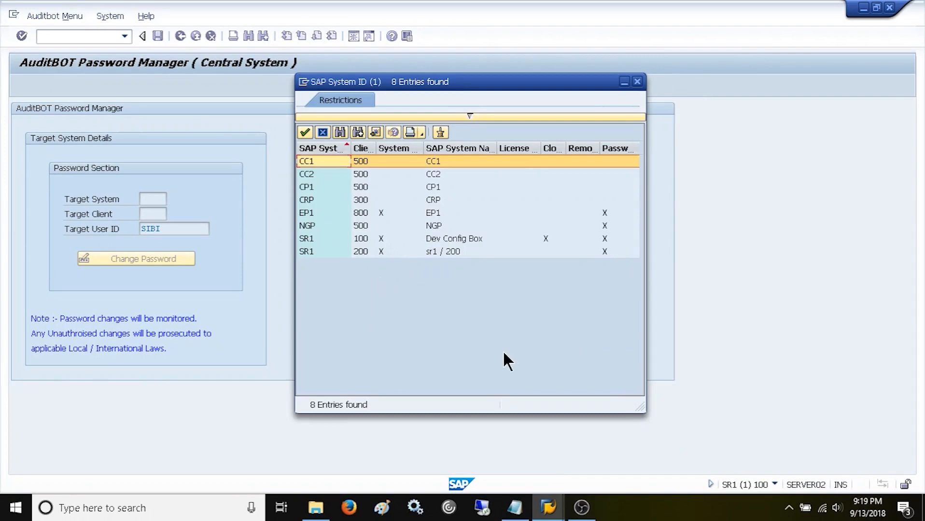
mouse_move(326, 278)
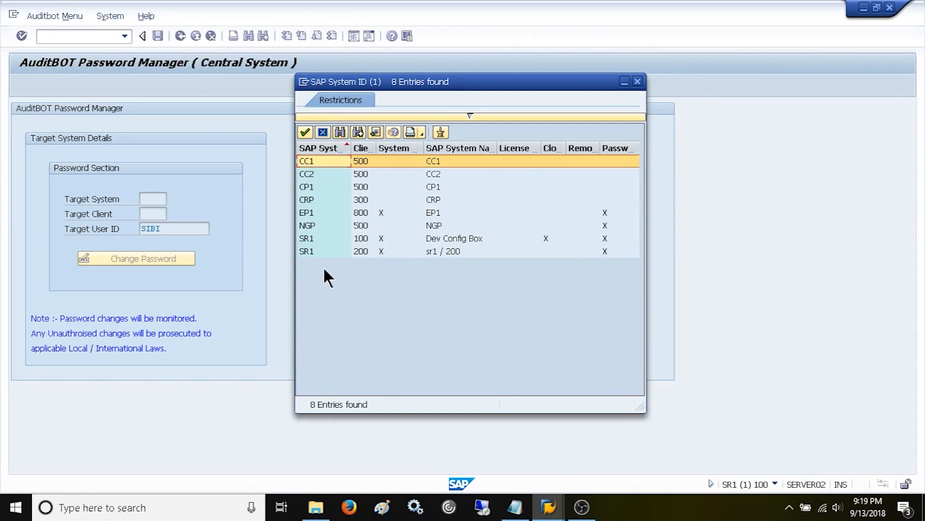
mouse_move(256, 80)
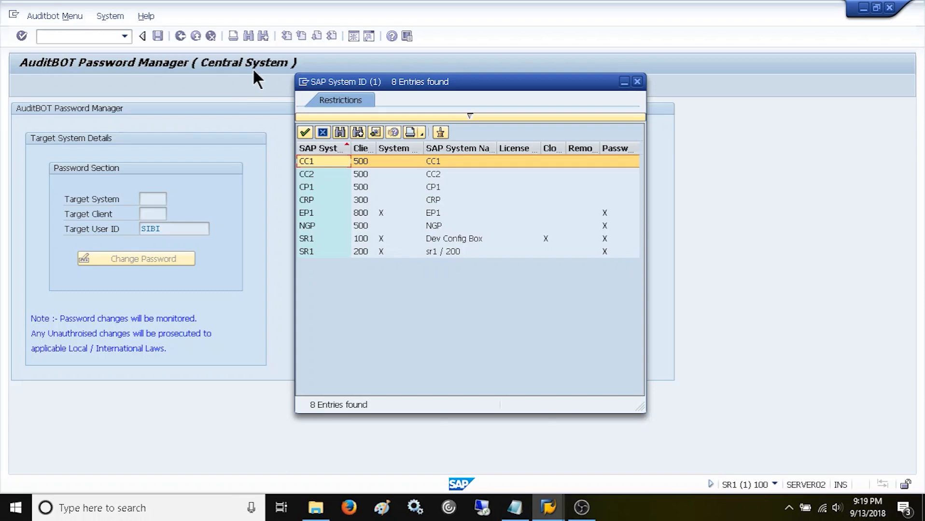
mouse_move(226, 82)
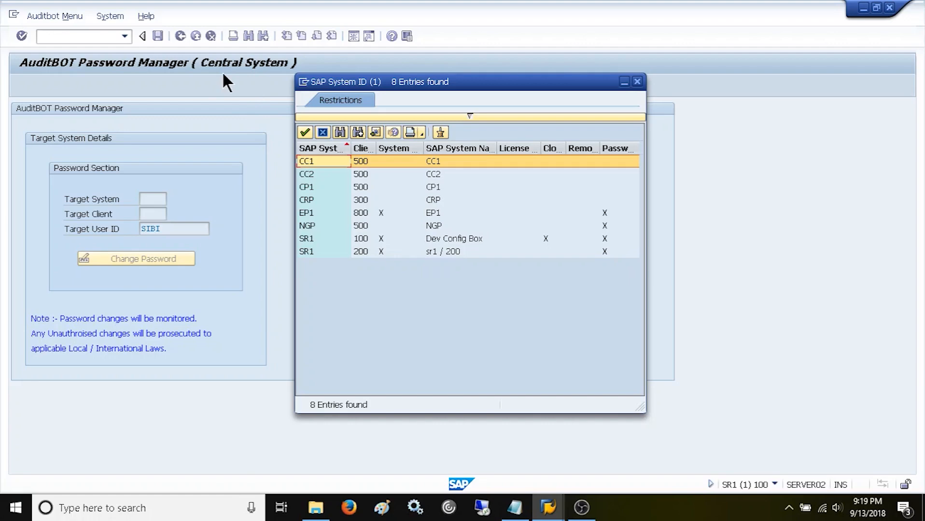
click(319, 238)
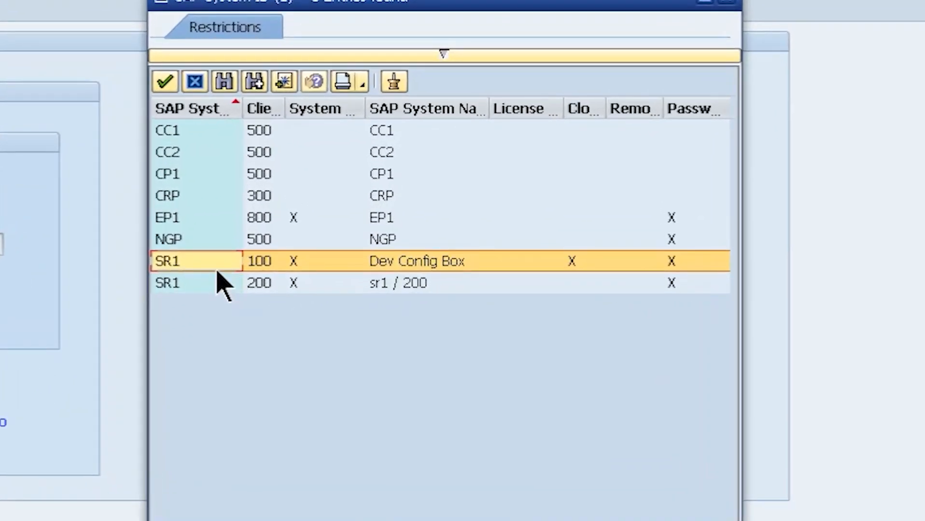
mouse_move(207, 267)
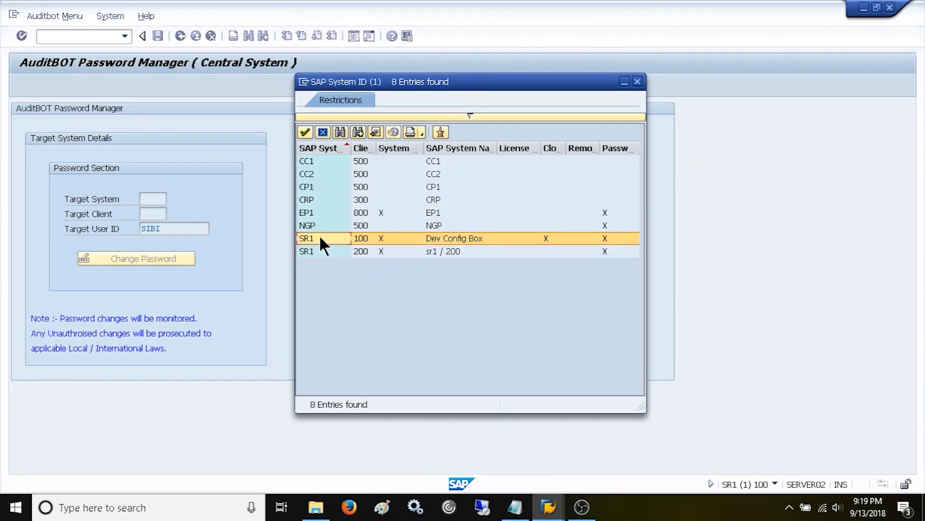
mouse_move(482, 275)
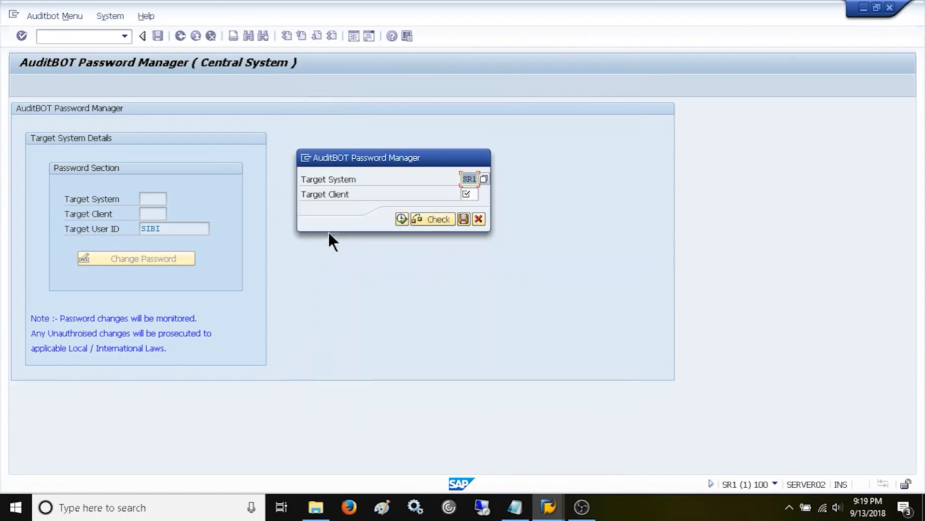
- Confirm SR1 client 100, then dismiss the 'Target System / Client can not be SAME' error
click(468, 194)
text(100)
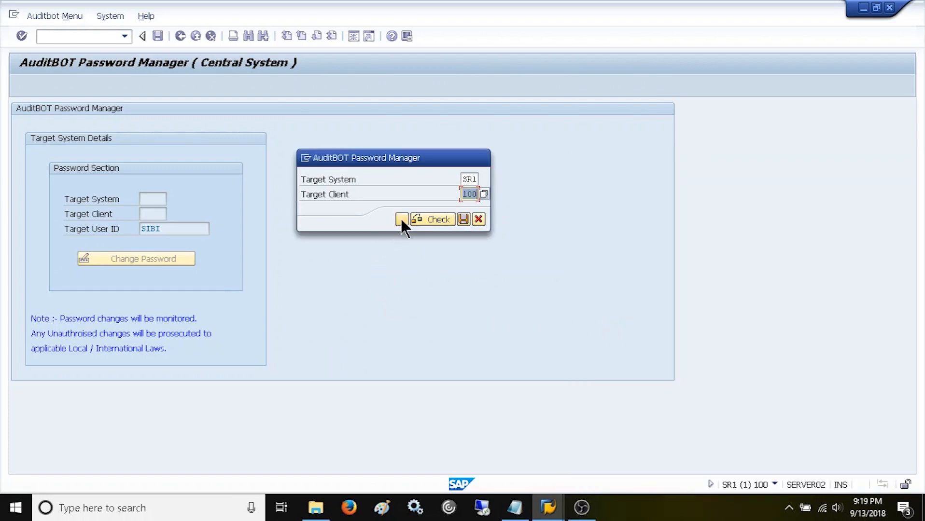
click(402, 219)
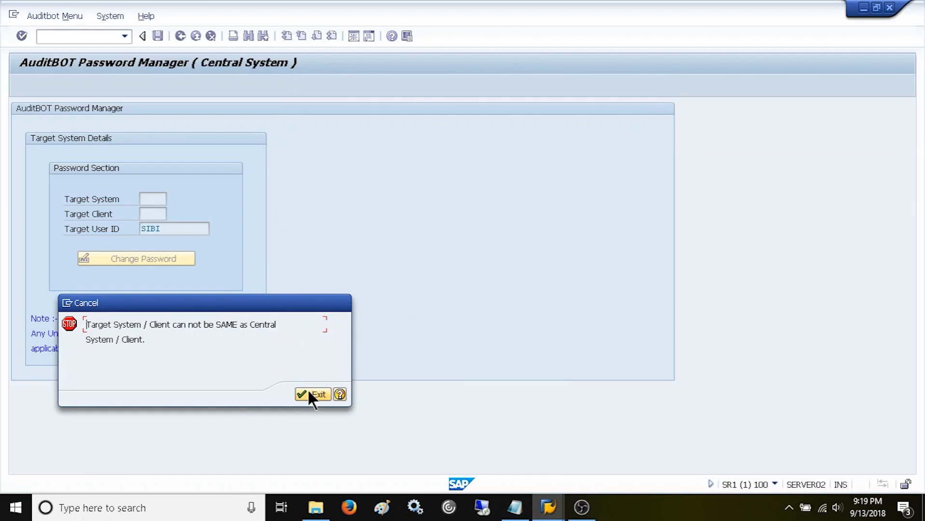
click(313, 395)
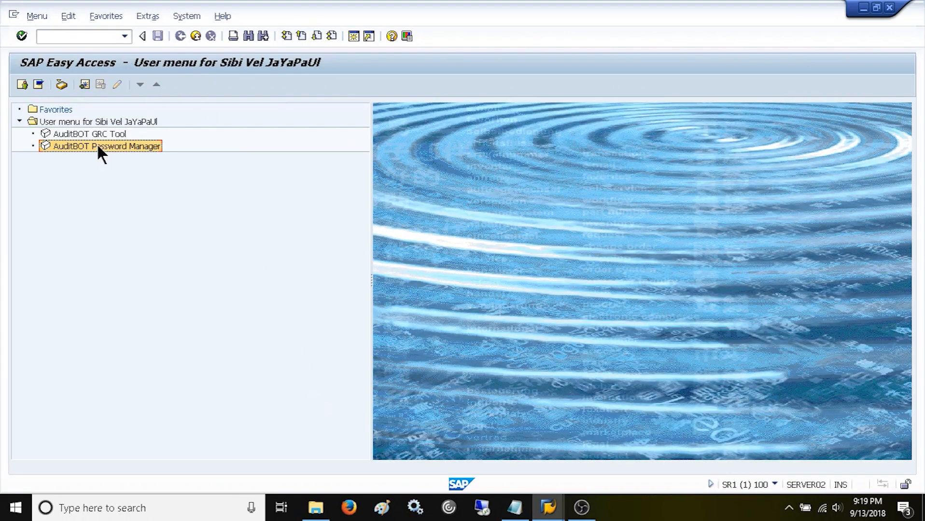
- Reopen the AuditBOT Password Manager and list the target systems to choose EP1
double_click(101, 146)
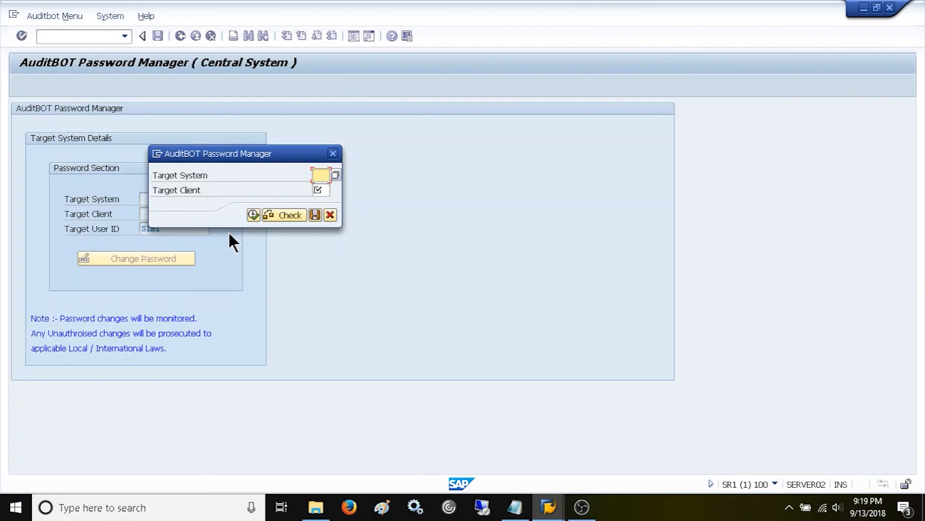
click(335, 175)
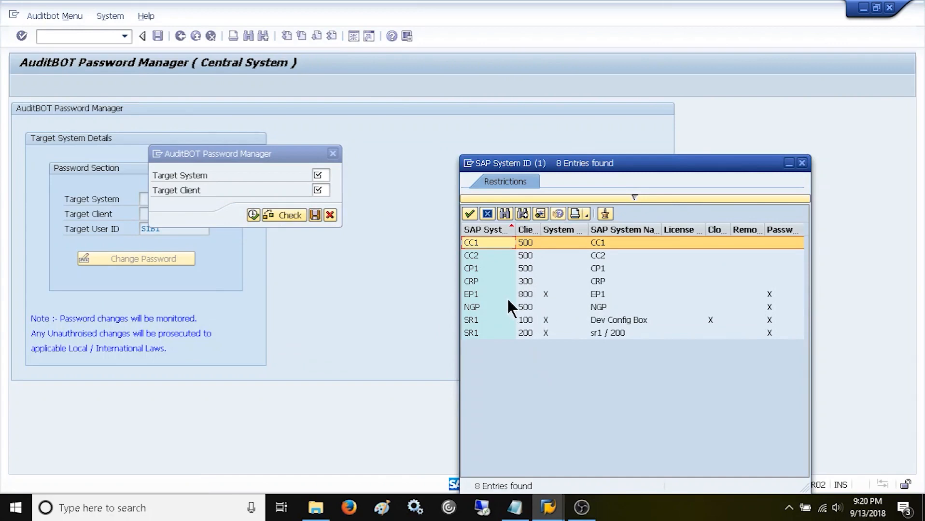
mouse_move(485, 302)
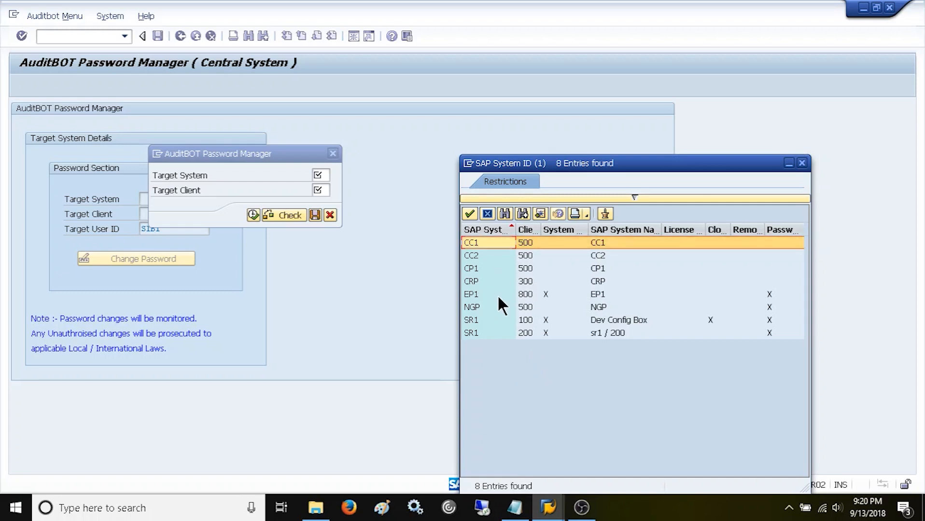
mouse_move(492, 306)
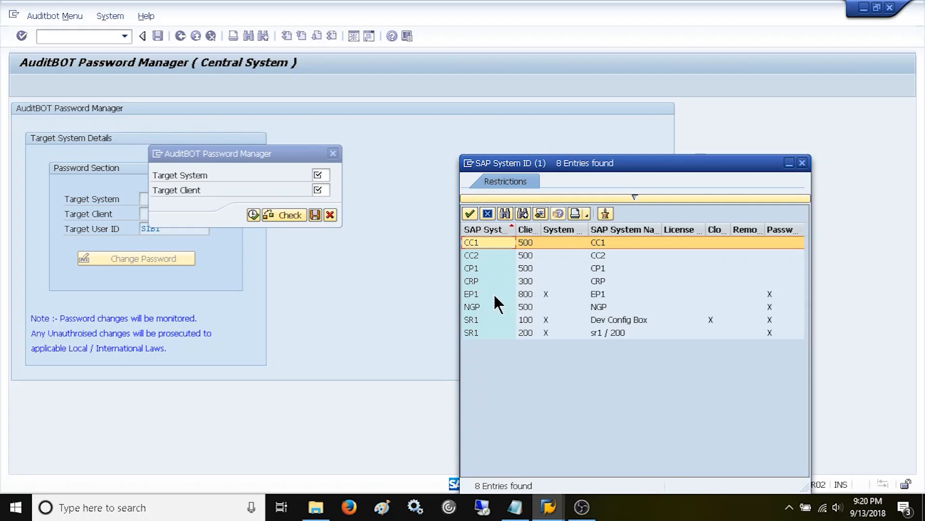
mouse_move(500, 307)
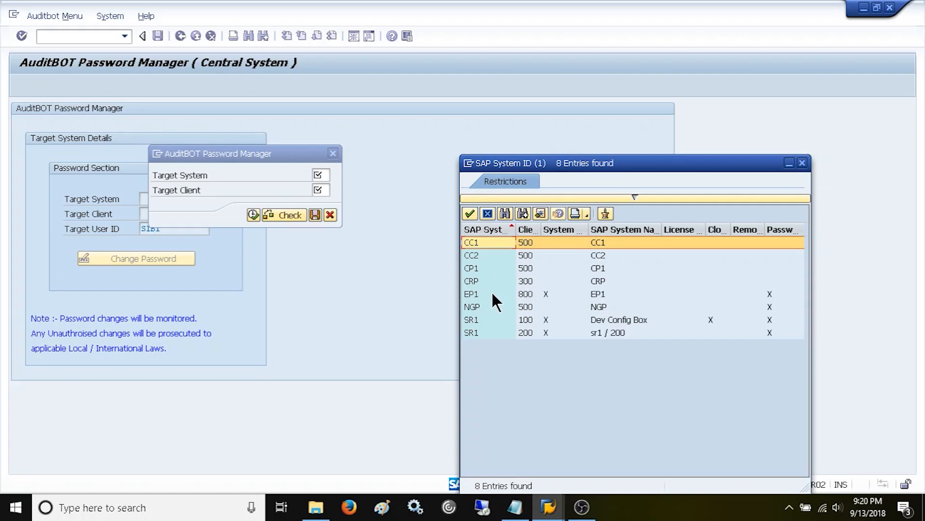
mouse_move(484, 306)
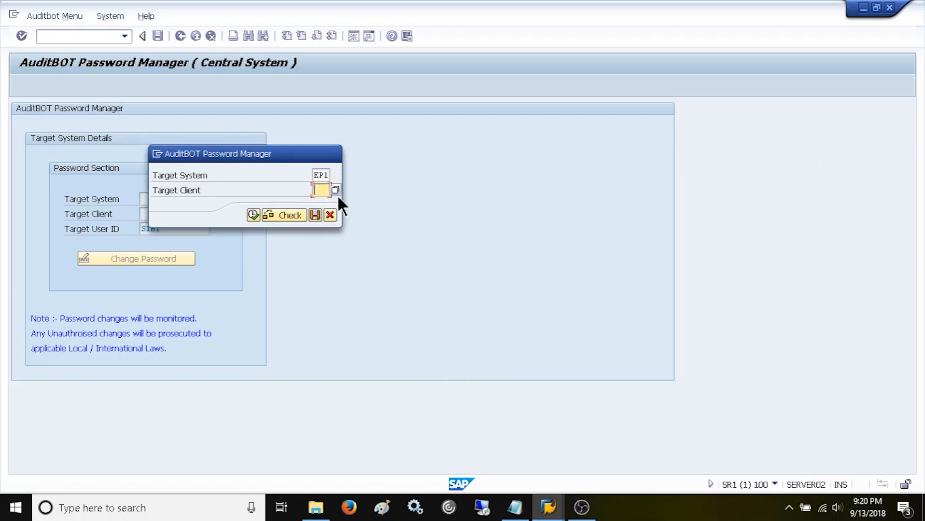
- Set target EP1 client 800, execute, and select target user ID SIBI
click(334, 190)
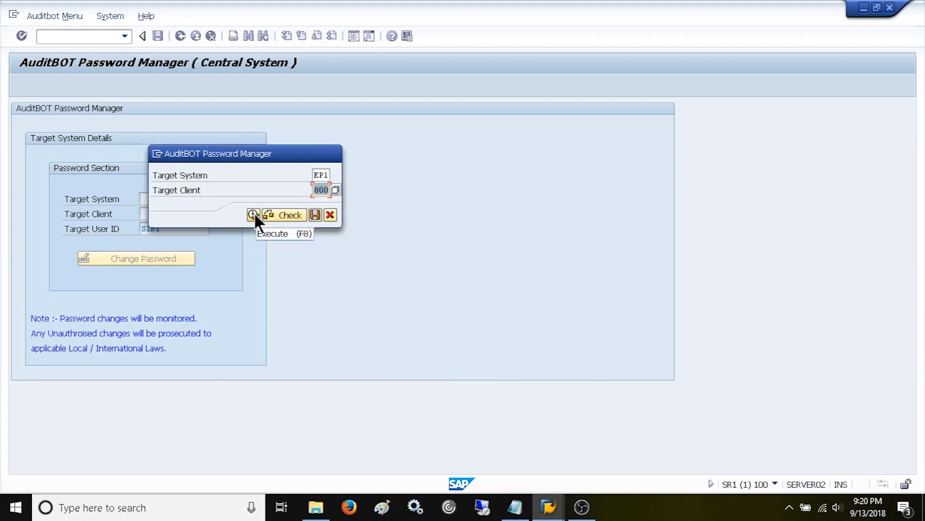
click(251, 215)
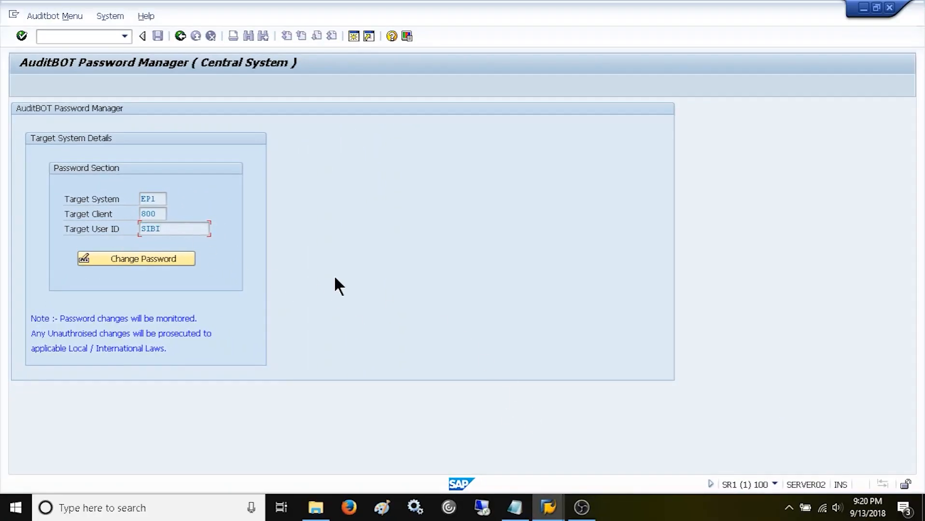
mouse_move(211, 163)
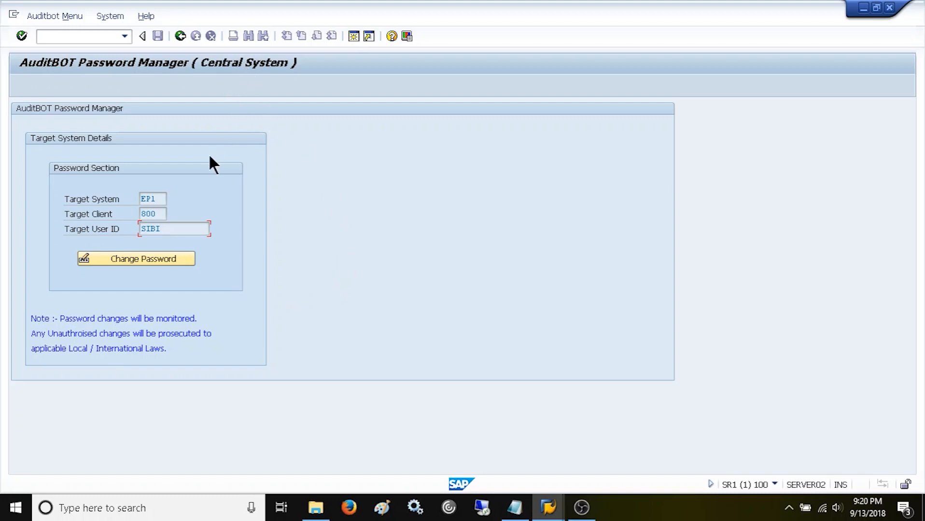
double_click(153, 228)
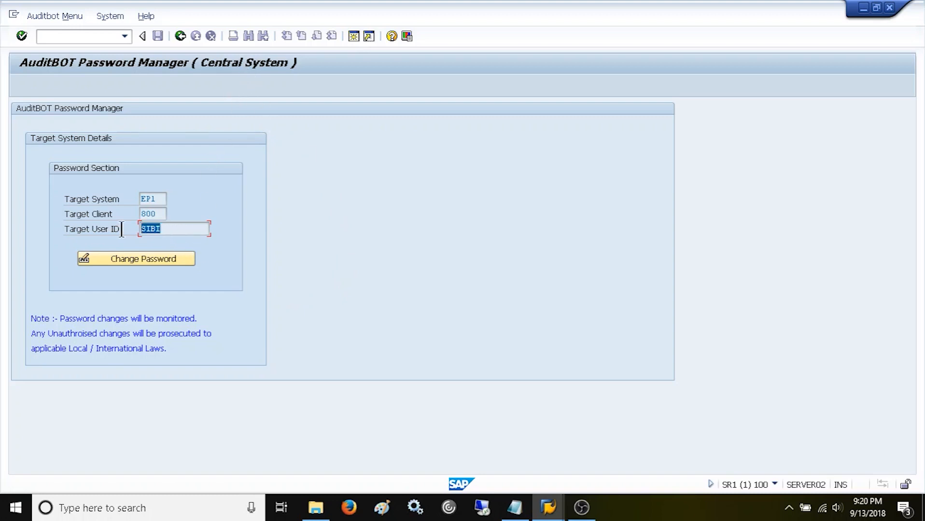
click(193, 229)
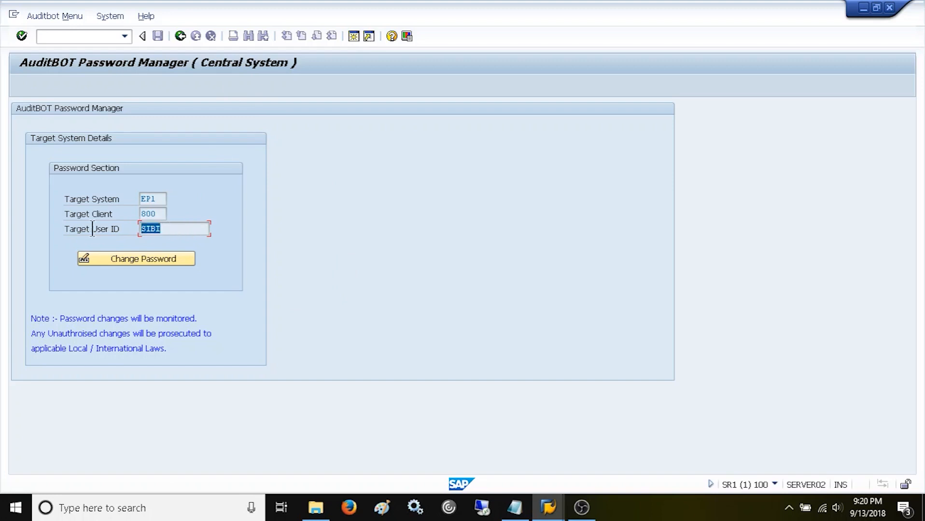
mouse_move(324, 257)
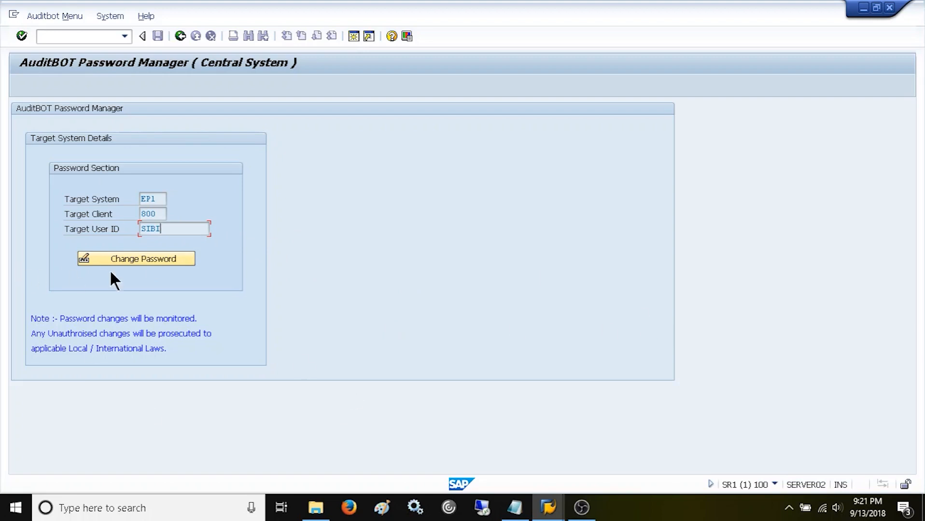
- Enter and repeat the new password for SIBI and submit it, getting the success confirmation
click(137, 259)
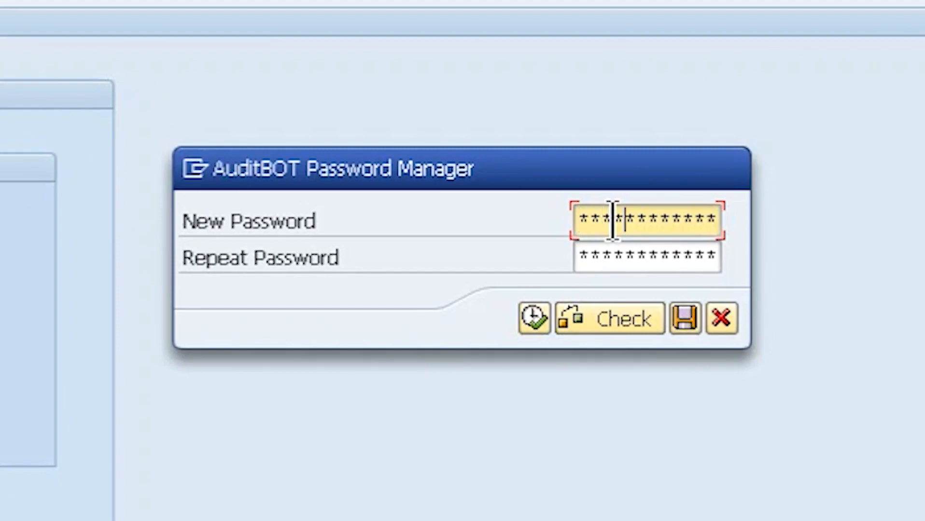
click(646, 259)
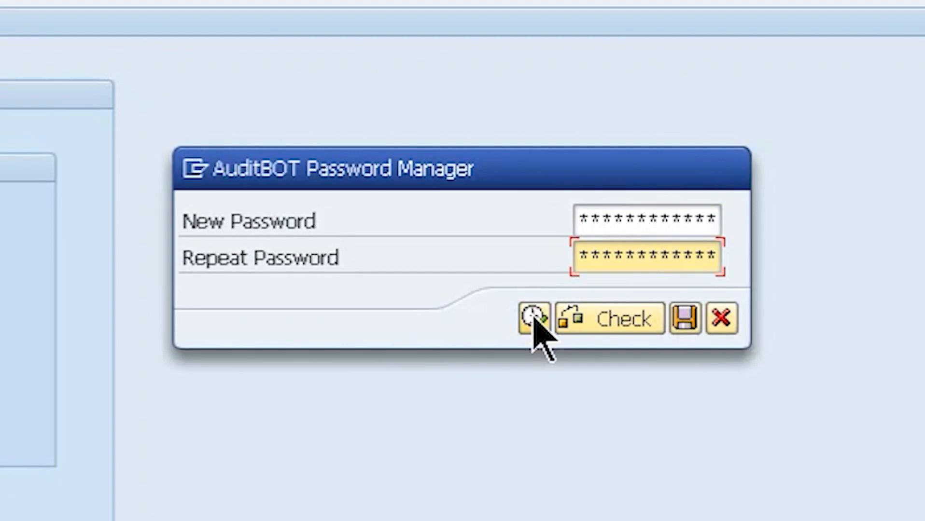
click(533, 317)
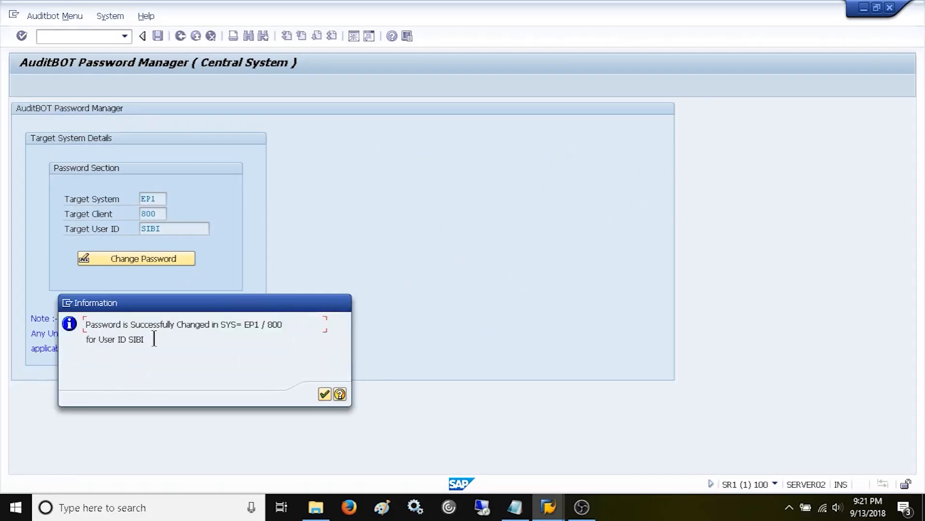
mouse_move(251, 337)
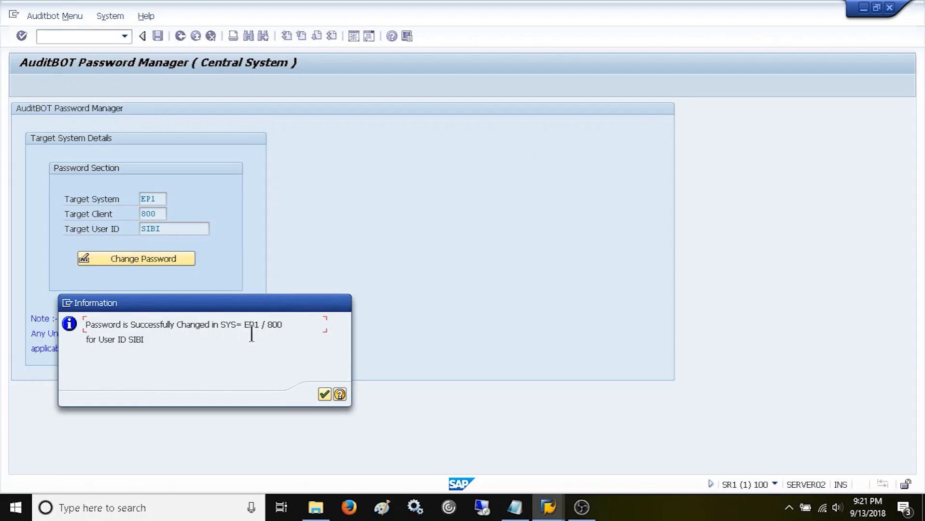
mouse_move(99, 359)
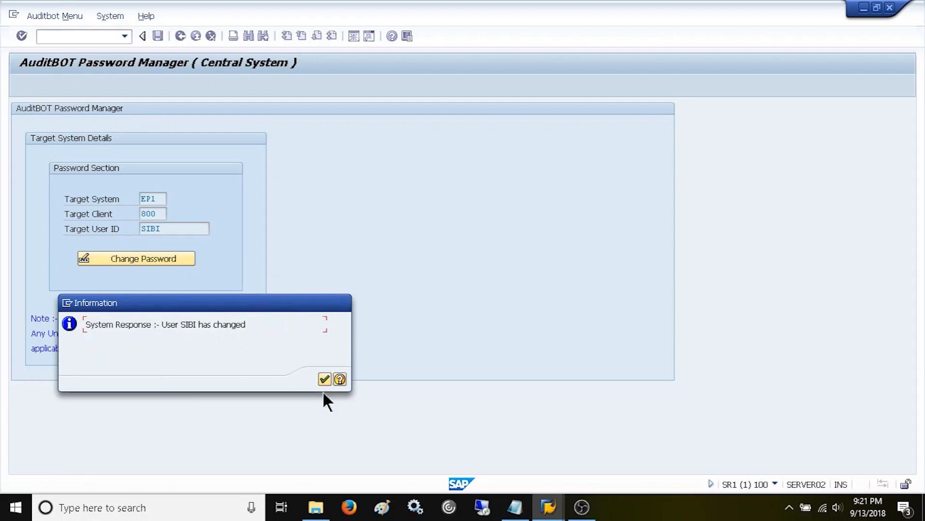
mouse_move(174, 348)
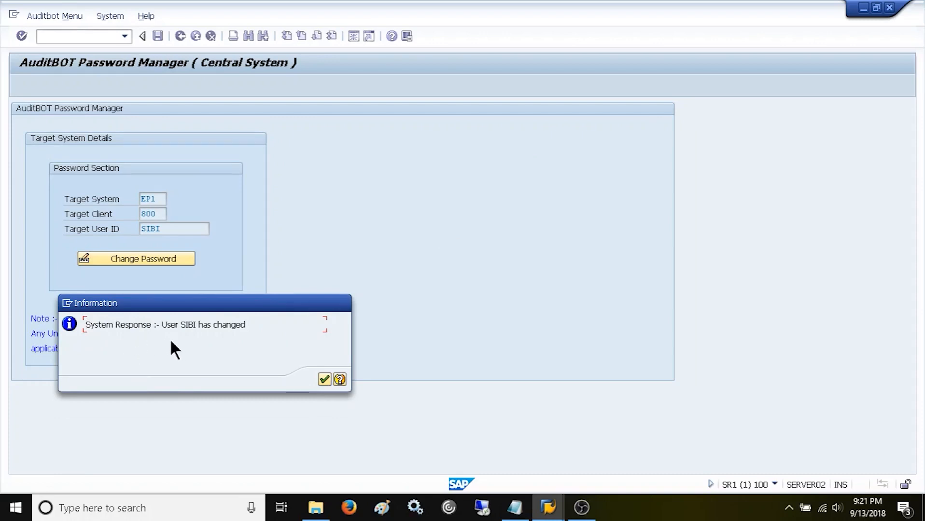